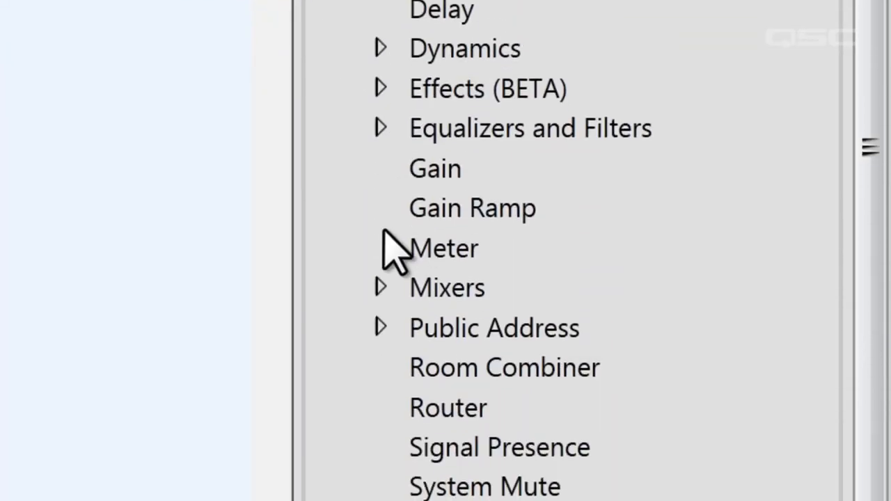
- Place a Gain-Sharing Automatic Mixer and a Pink Noise generator on Page 1
click(380, 288)
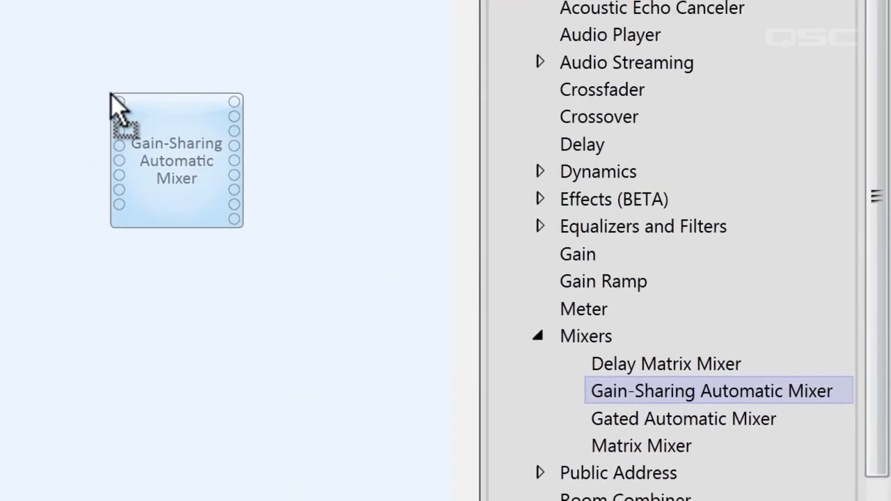
click(176, 161)
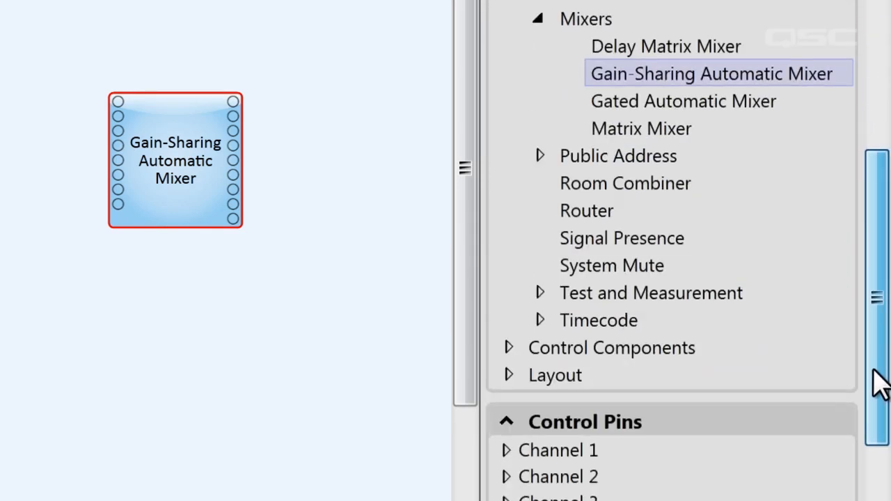
click(540, 293)
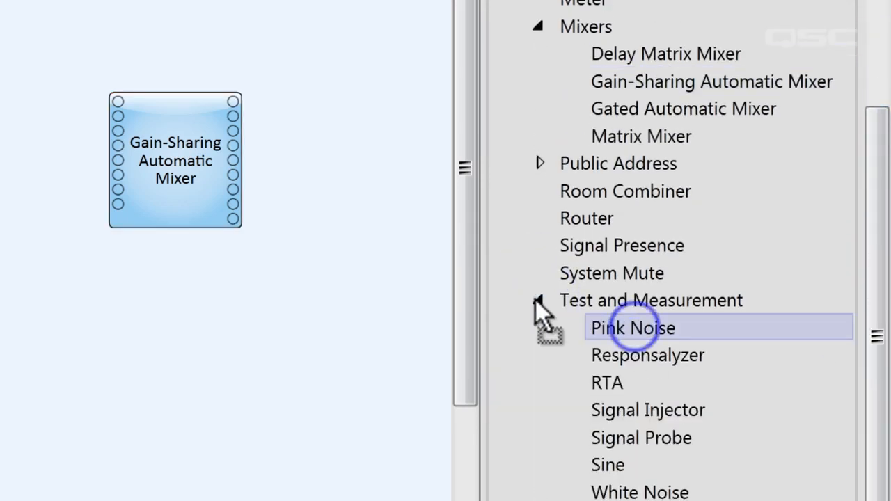
drag(633, 328, 334, 154)
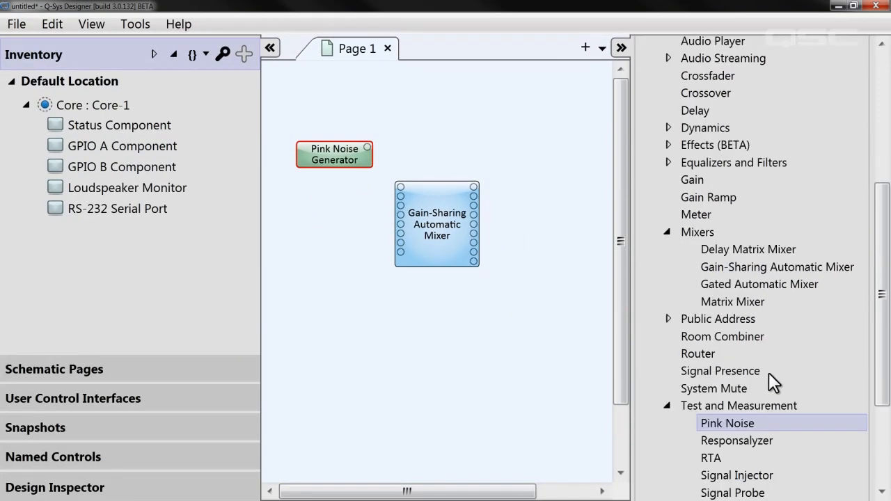
- Select the Pink Noise Generator and paste two more copies of it
click(271, 48)
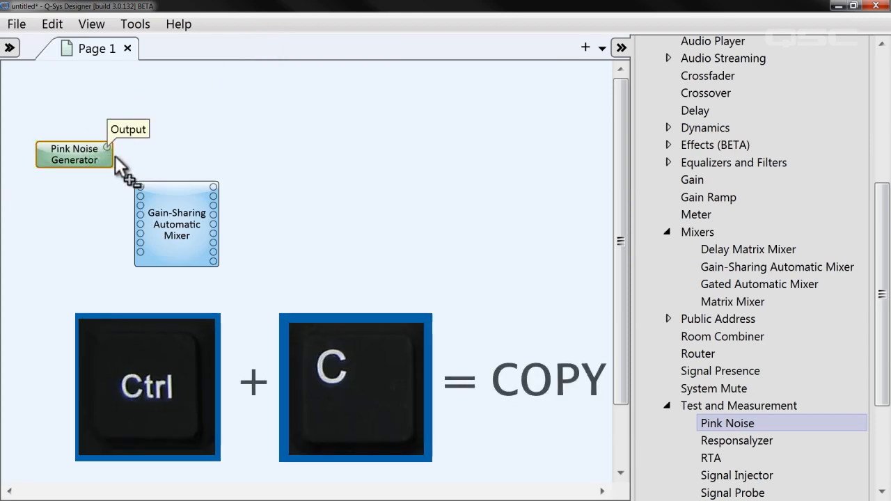
key(ctrl+v)
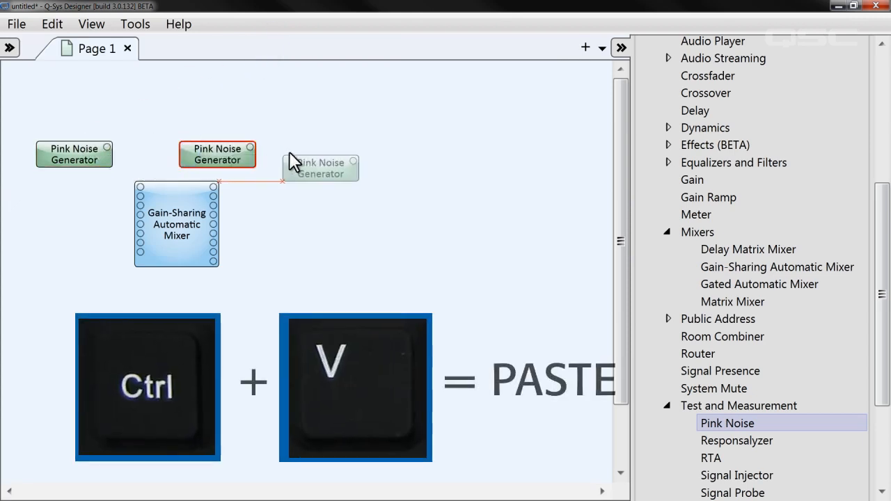
key(ctrl+v)
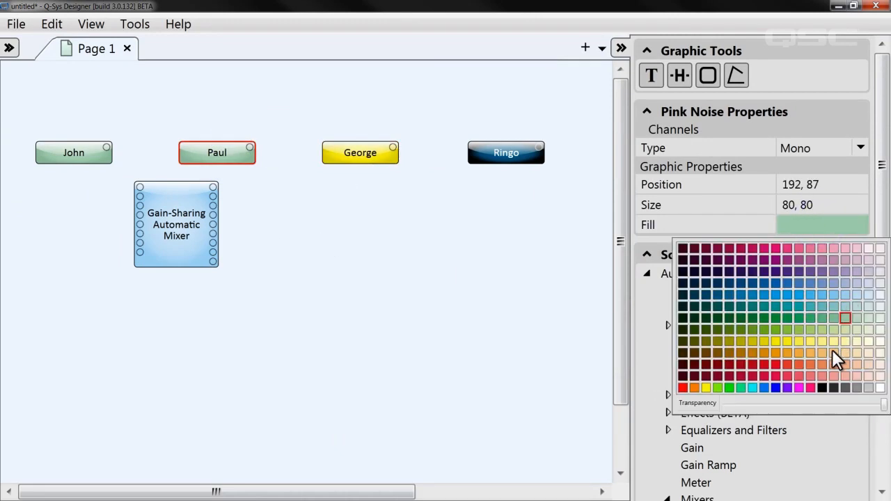
- Give the Paul generator a purple fill colour
click(834, 272)
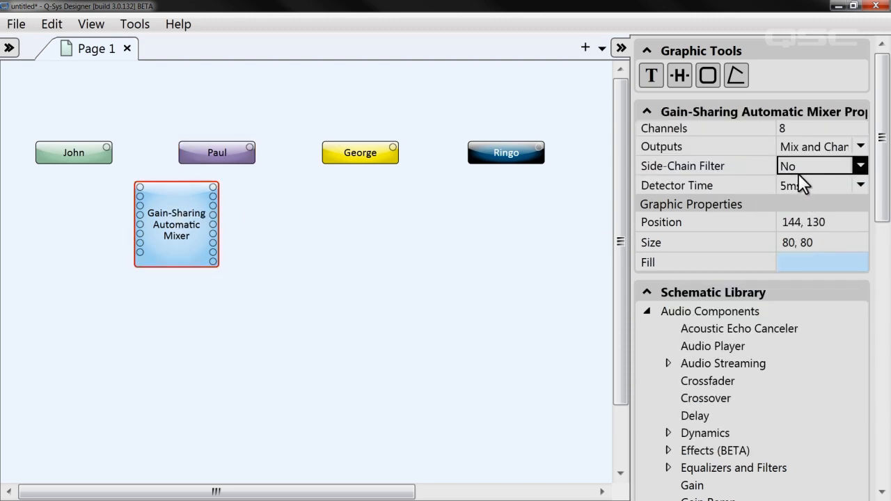
- Set the mixer to 4 channels and move it to the top right of the page
text(4)
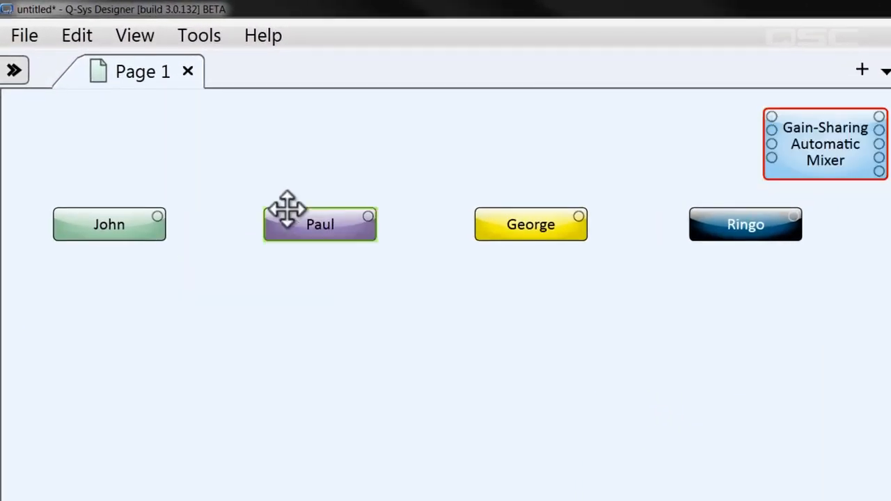
drag(158, 216, 771, 115)
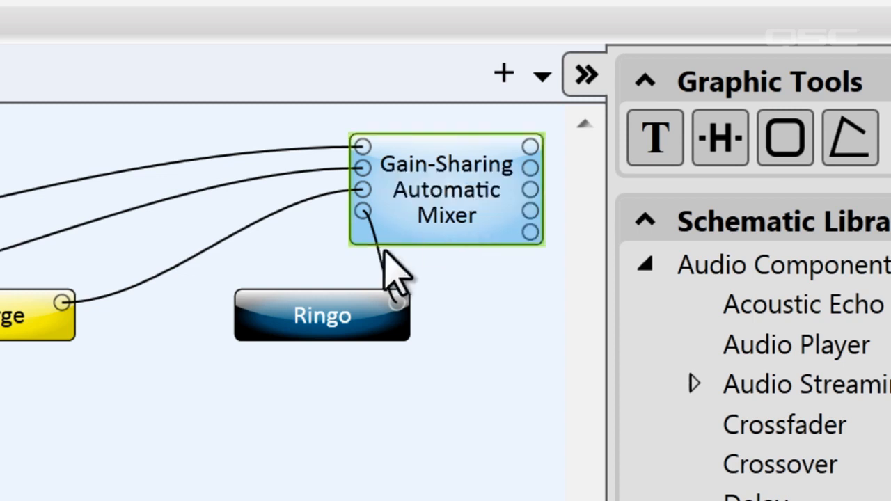
- Set the selected mixer's Outputs to Mix Only and Side-Chain Filter to Yes
click(446, 189)
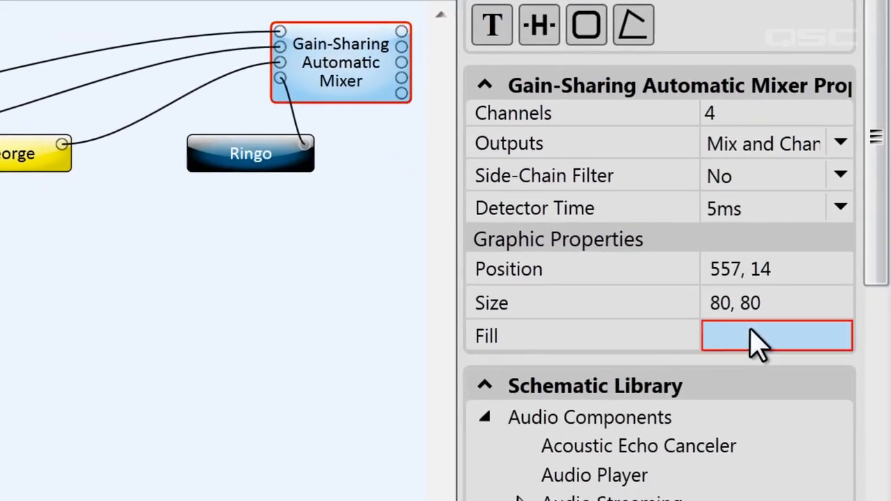
click(682, 484)
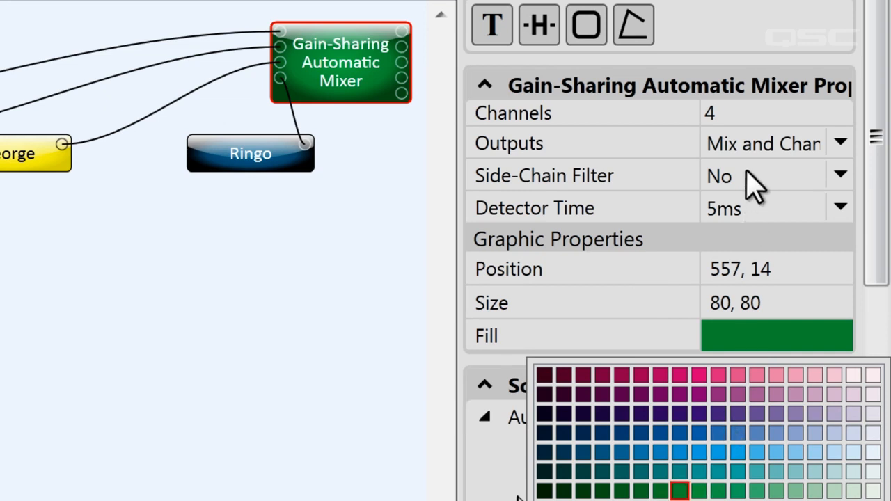
mouse_move(756, 146)
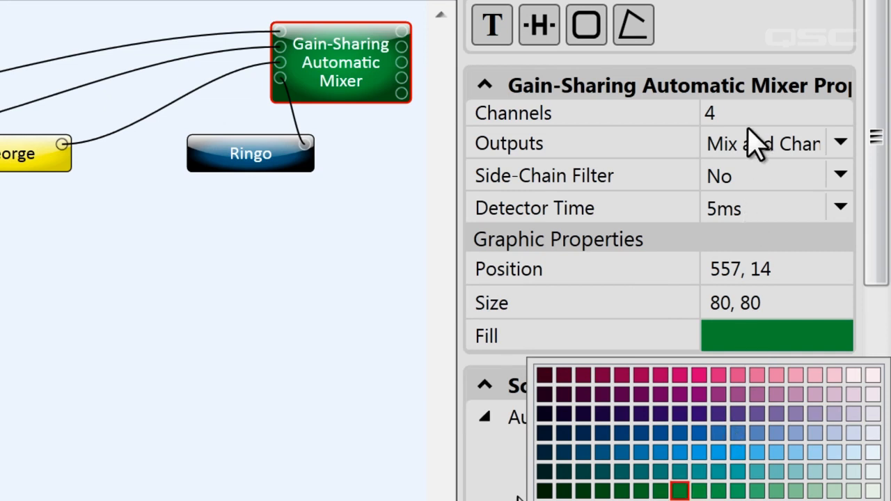
mouse_move(763, 161)
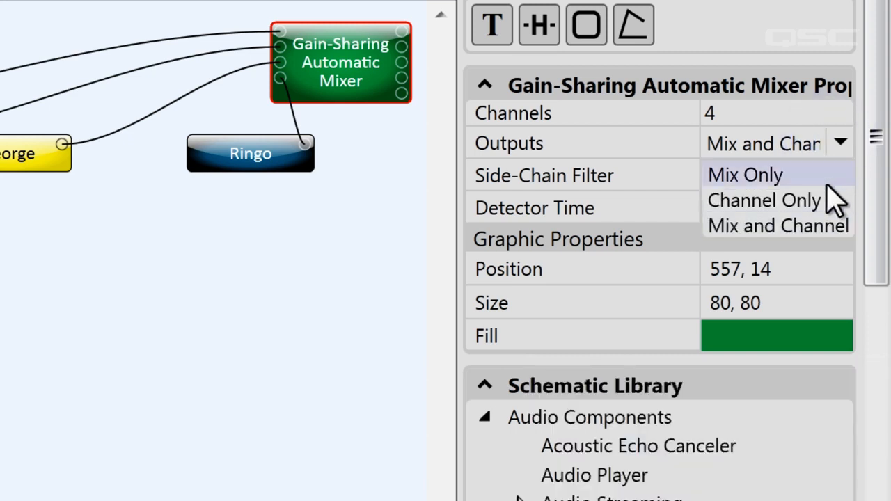
click(746, 174)
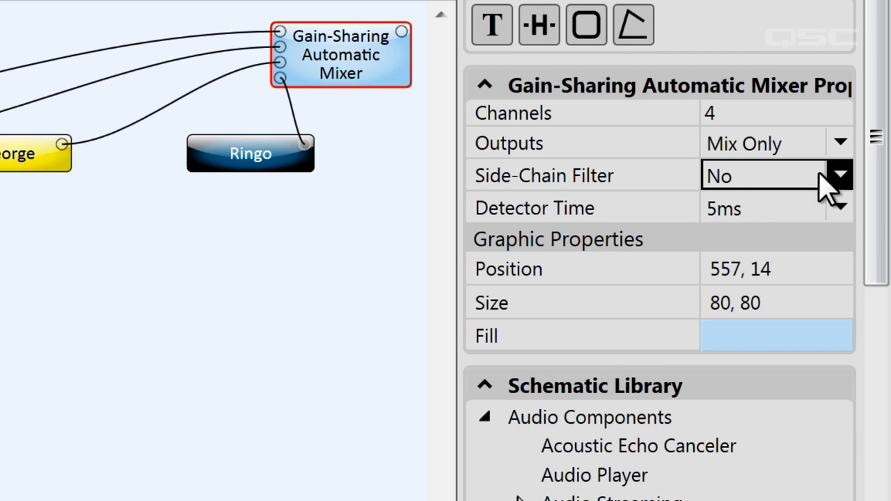
mouse_move(825, 192)
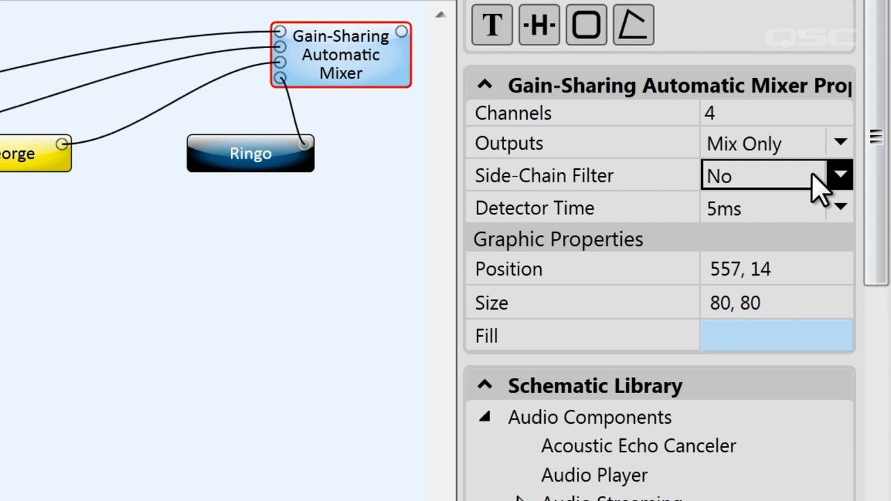
mouse_move(836, 198)
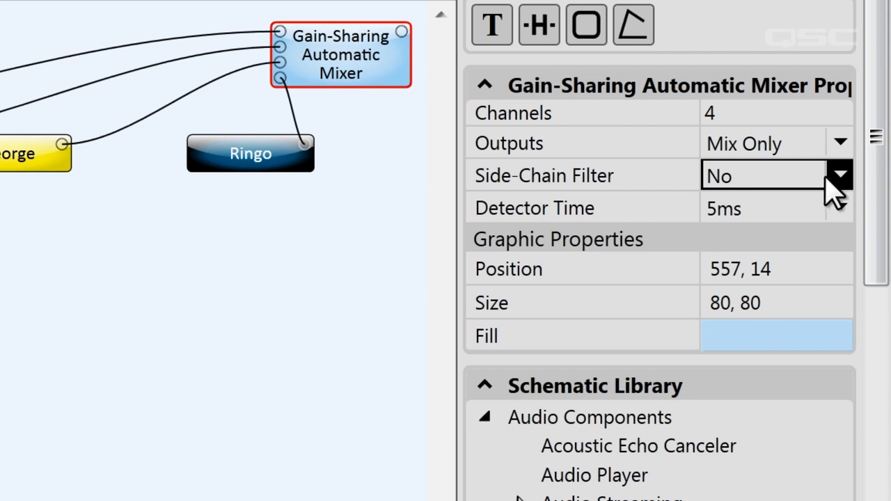
click(840, 175)
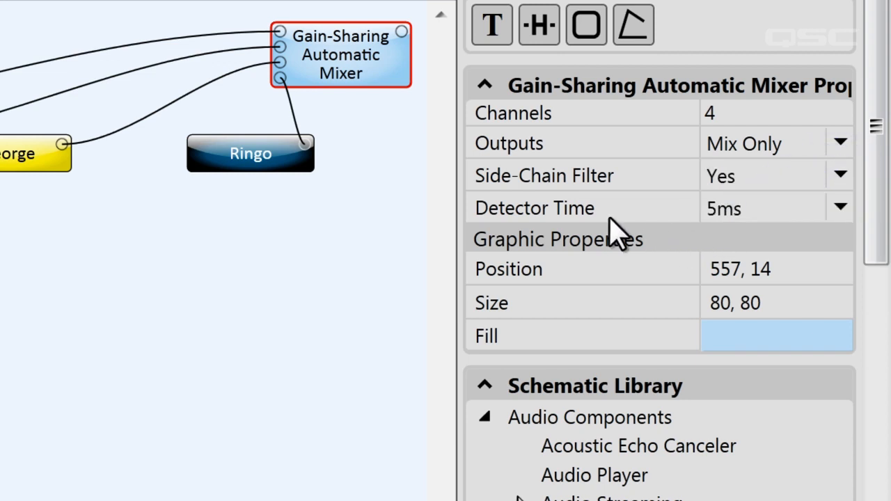
- Open the mixer's Detector Time choices to select Use Control
click(762, 208)
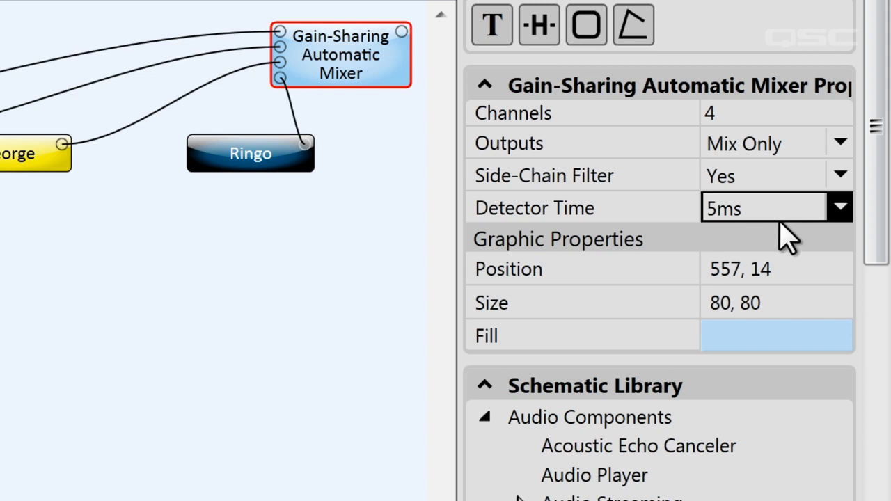
click(840, 206)
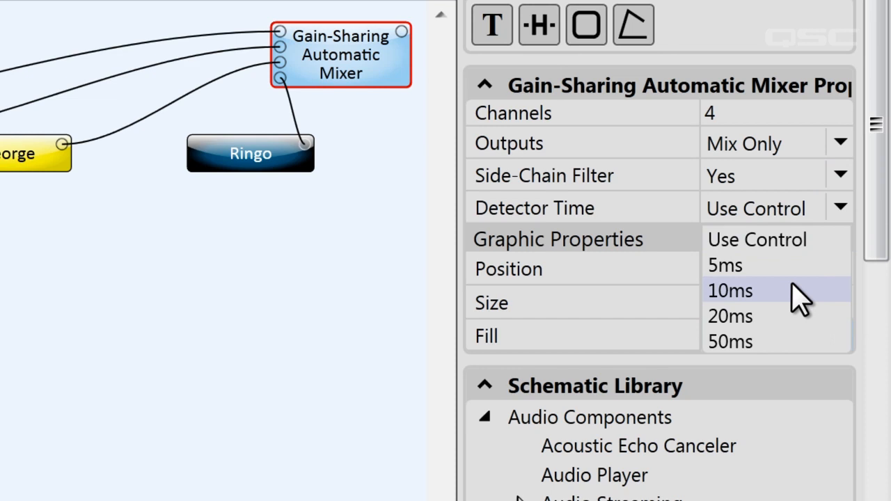
mouse_move(780, 349)
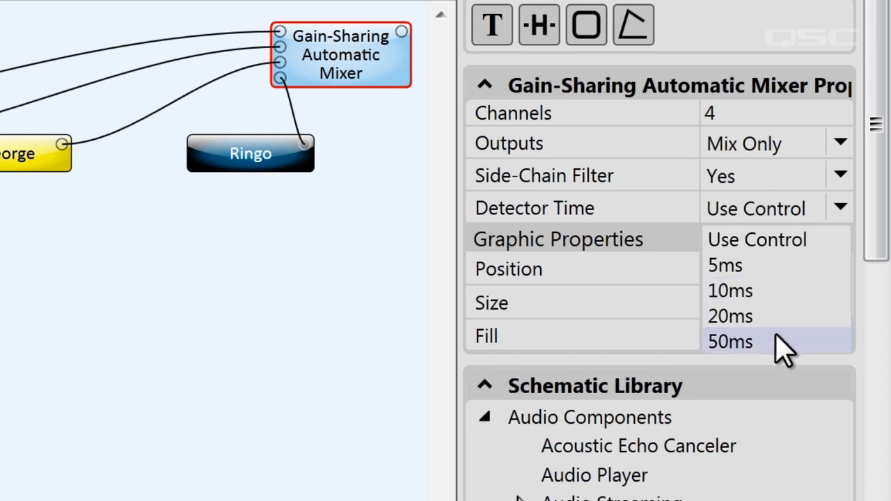
mouse_move(780, 239)
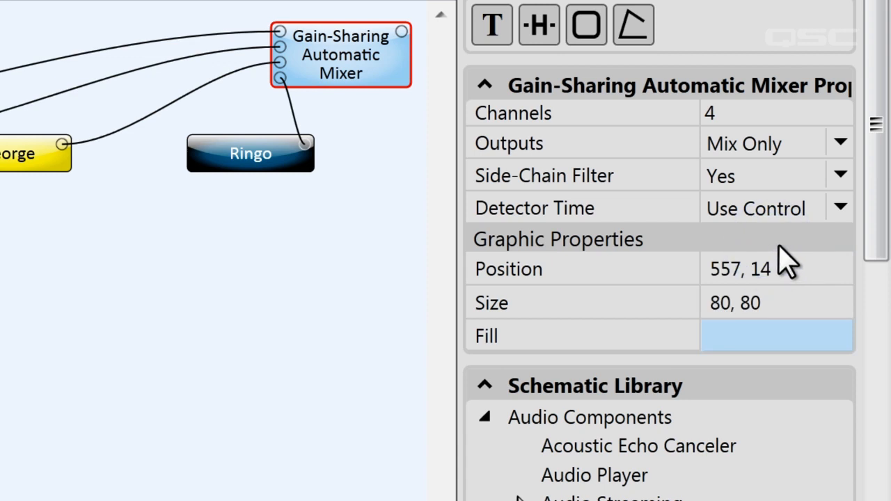
mouse_move(359, 192)
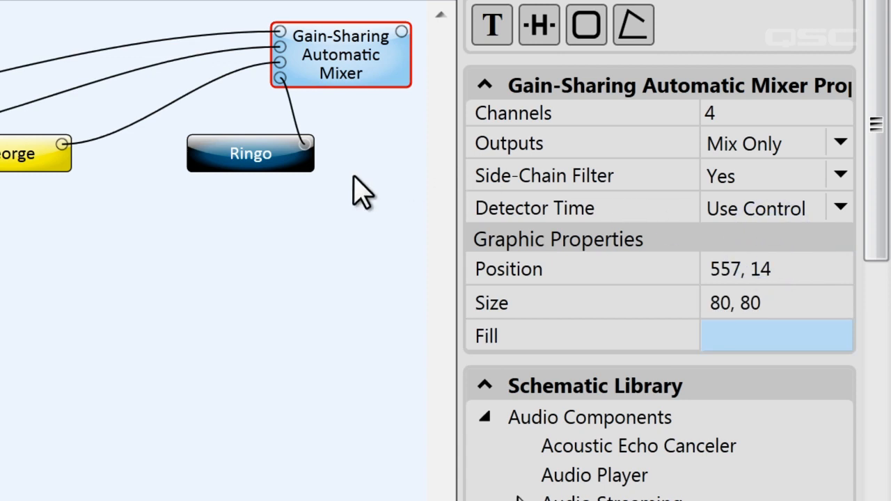
mouse_move(352, 171)
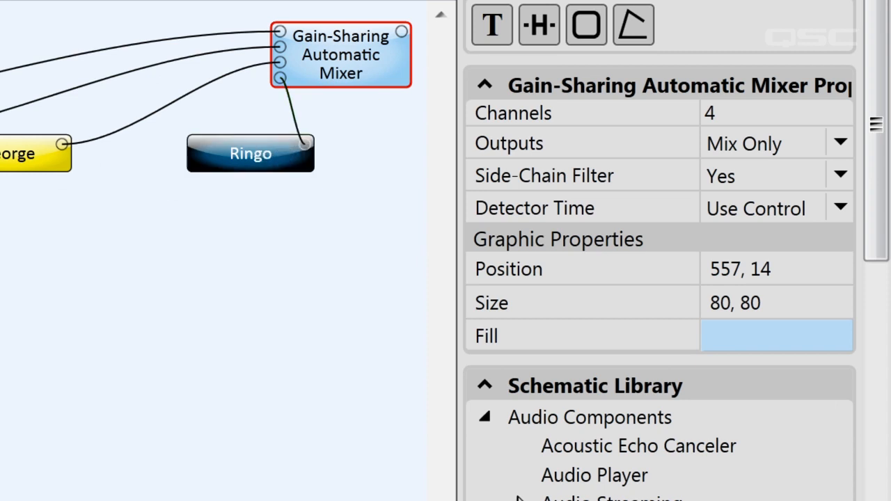
- Save the design to Core-1 and run it, then open Paul's and George's control panels
click(16, 24)
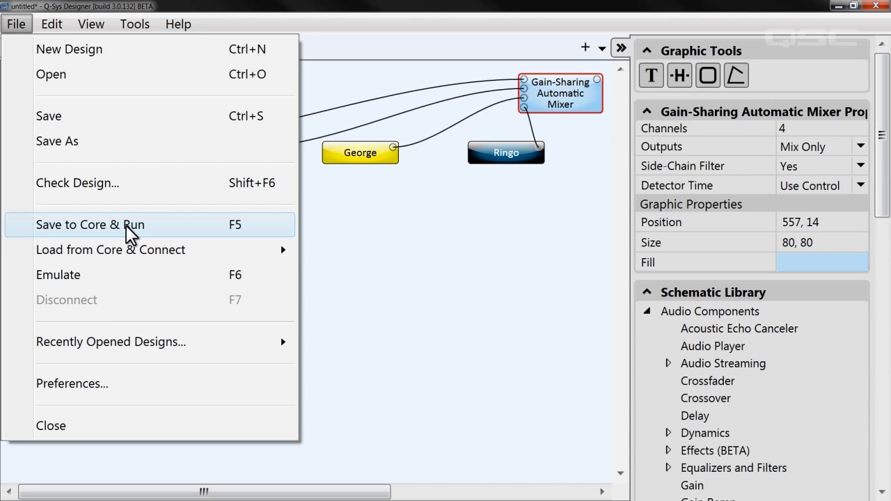
click(90, 225)
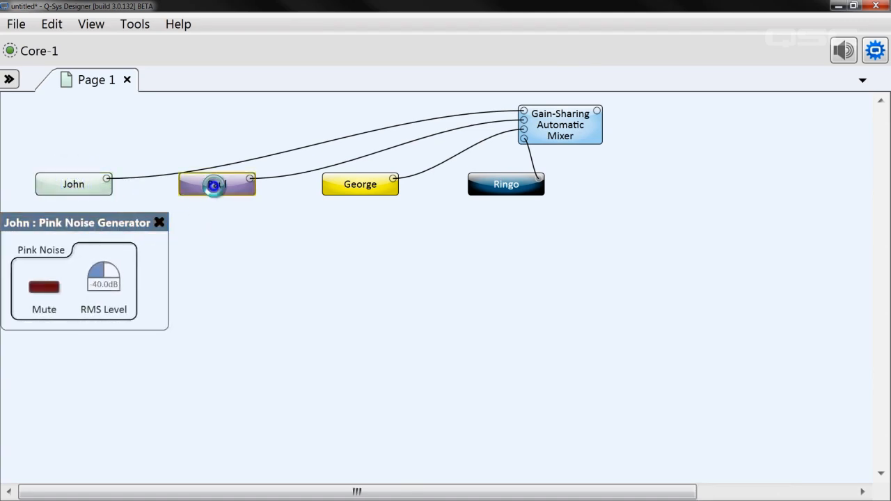
click(216, 184)
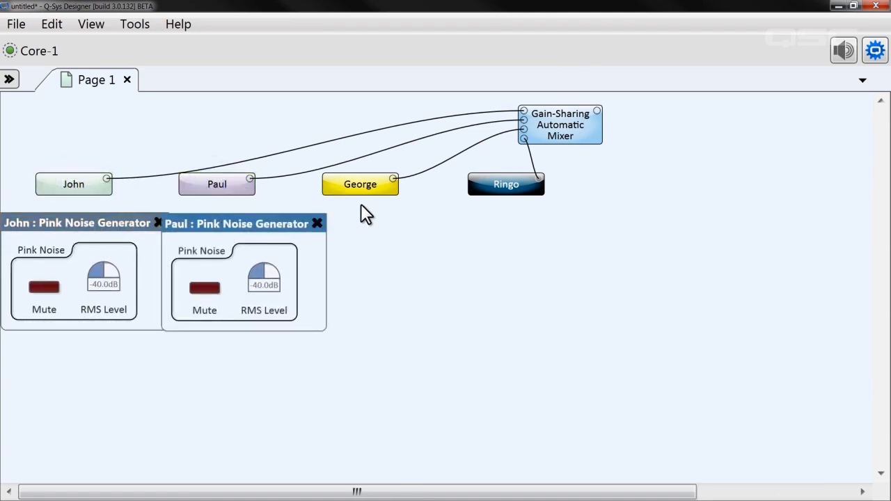
click(360, 184)
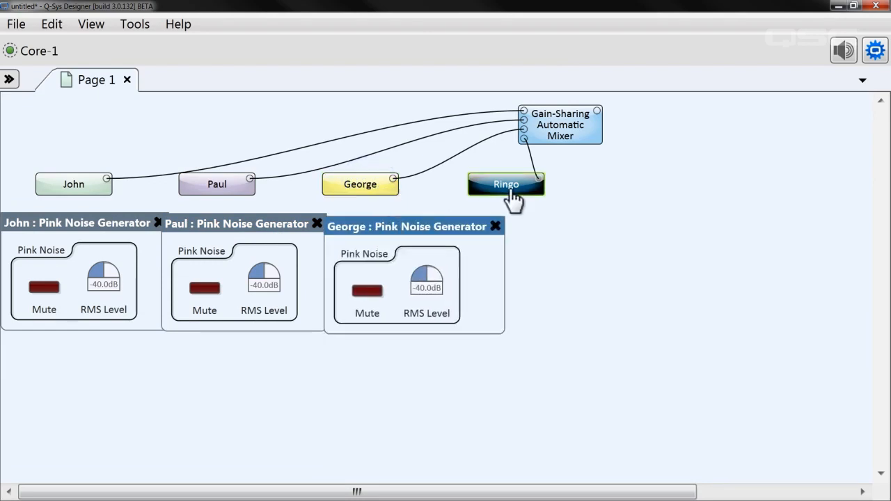